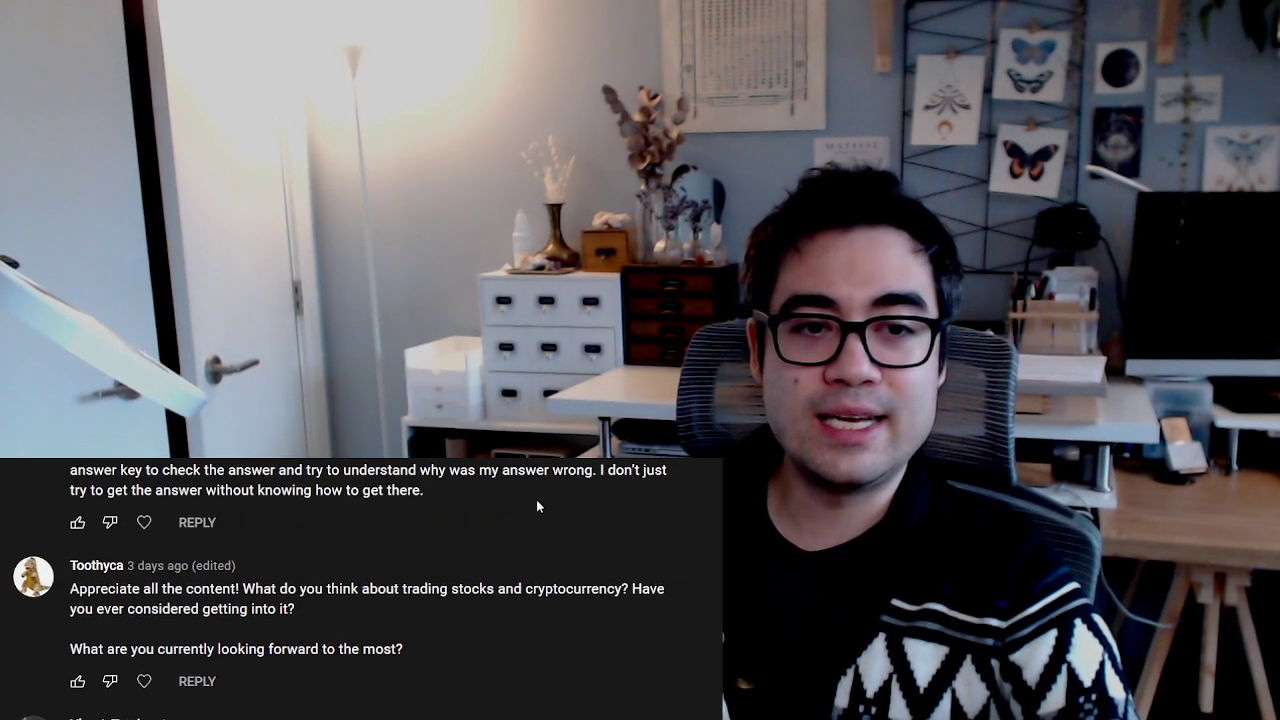
mouse_move(506, 523)
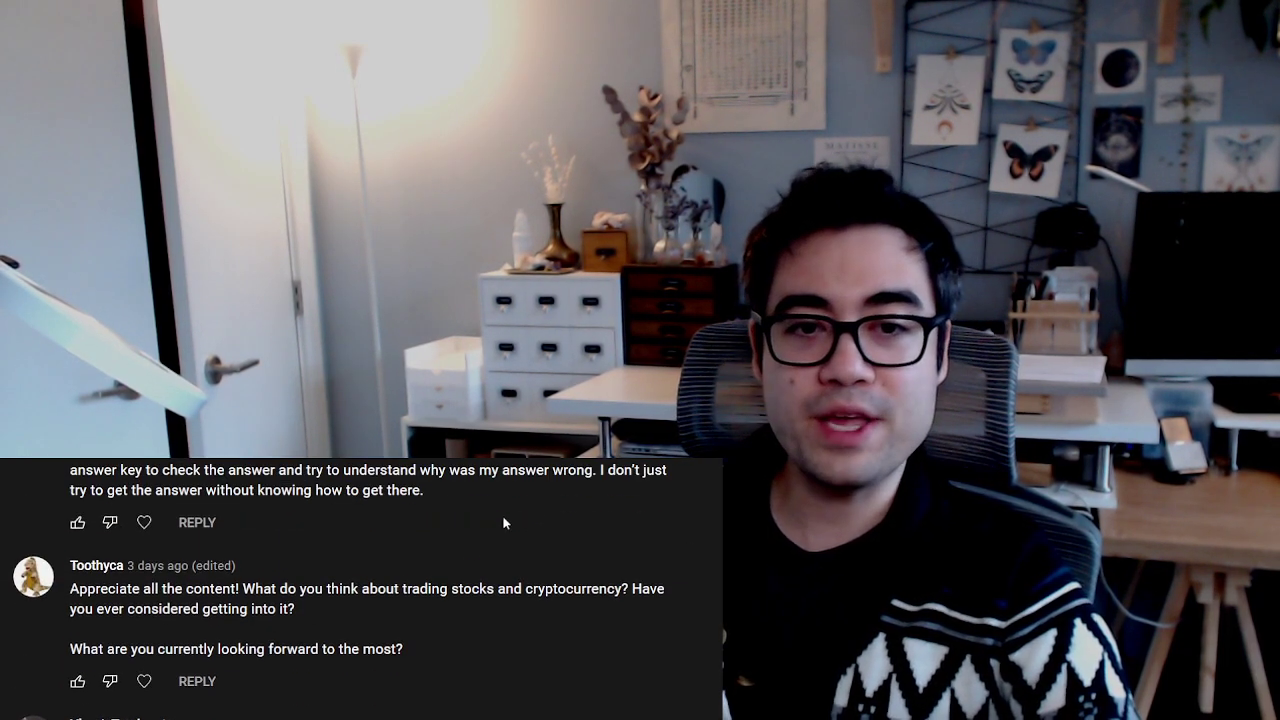
Step: Drag across the comment on long-term success and Ultimate Arena 3 to highlight its text
drag(378, 588, 508, 588)
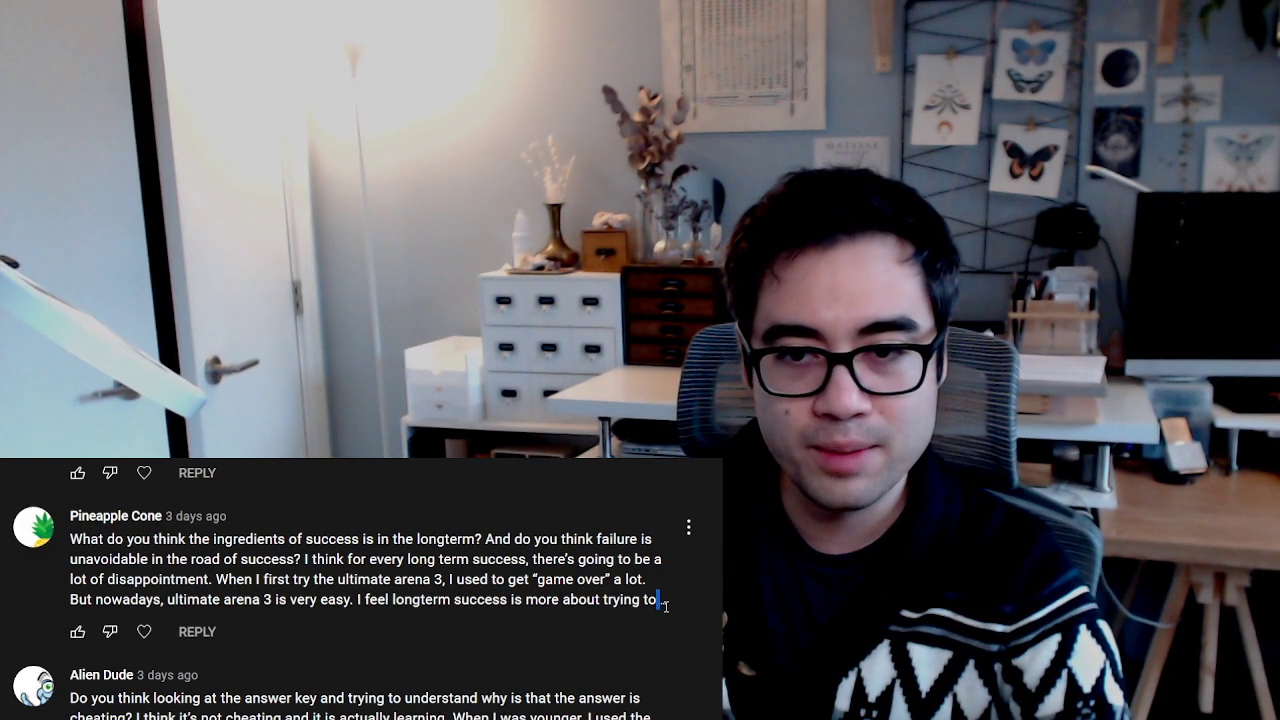
Step: Drag through the long-term success comment so it stays in view above the answer-key comment
drag(64, 537, 665, 601)
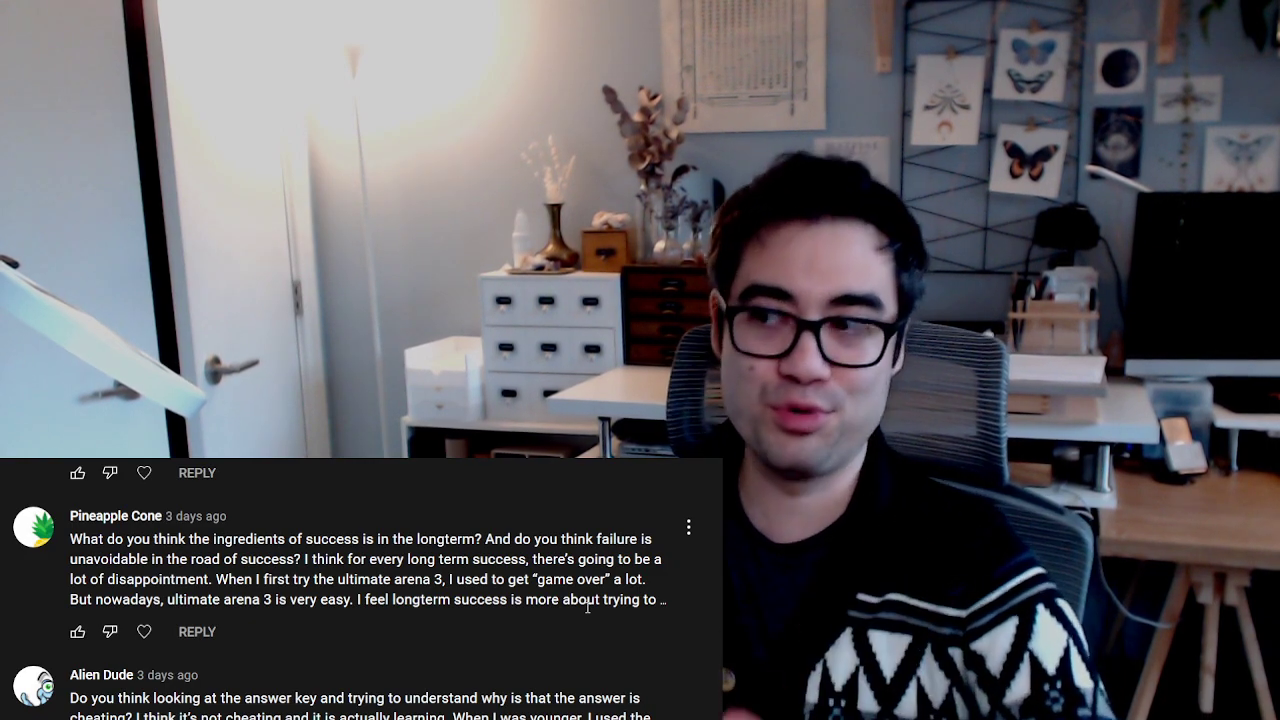
scroll(down, 3)
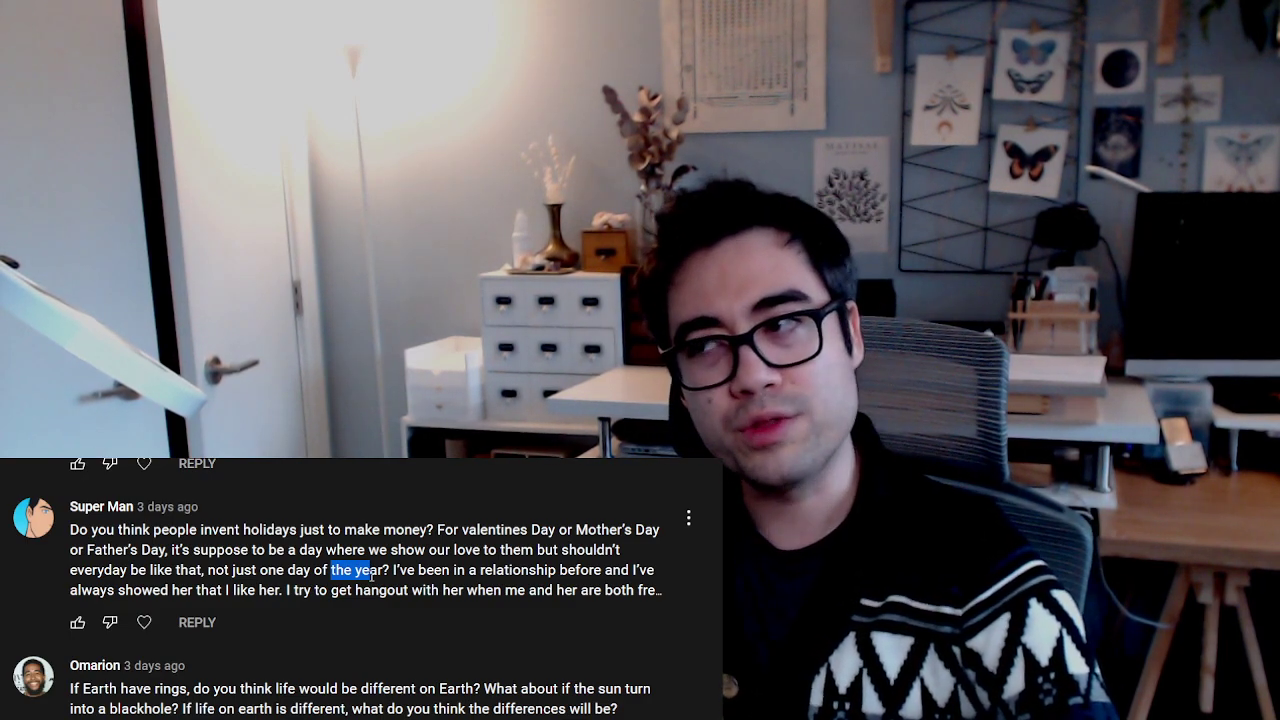
Step: Scroll the comment list to the one asking for study techniques to remember things
scroll(down, 3)
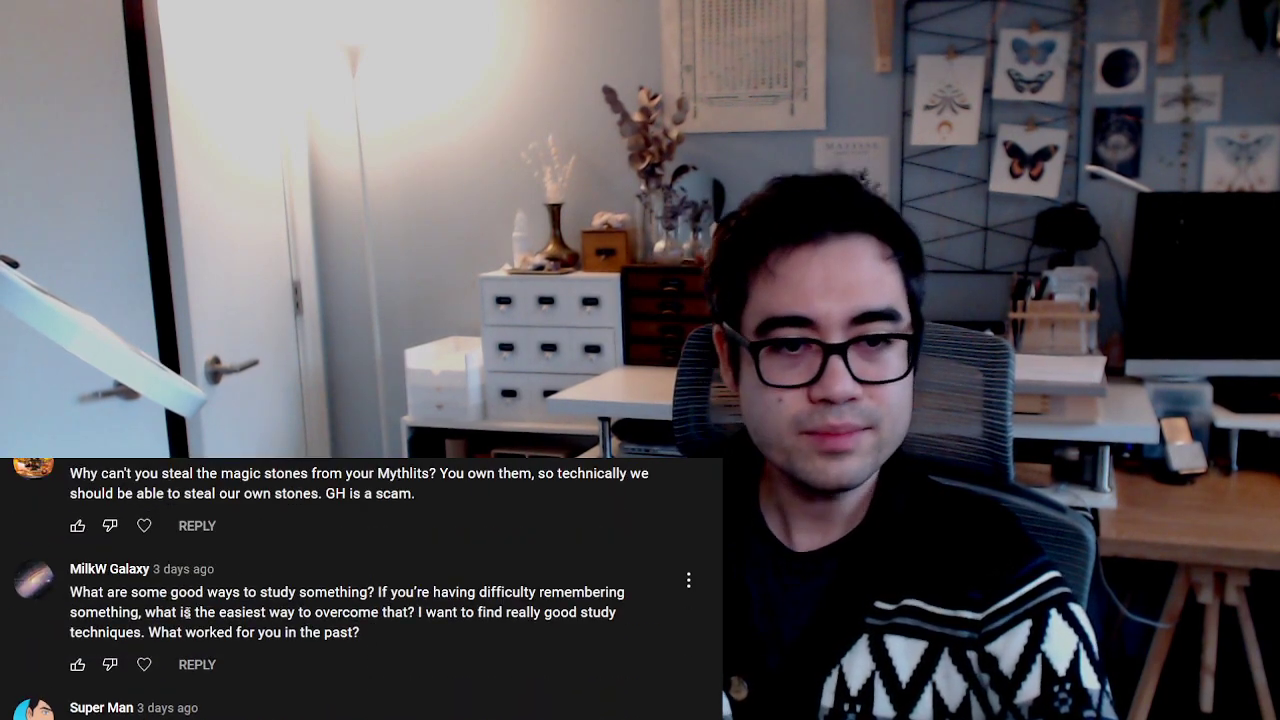